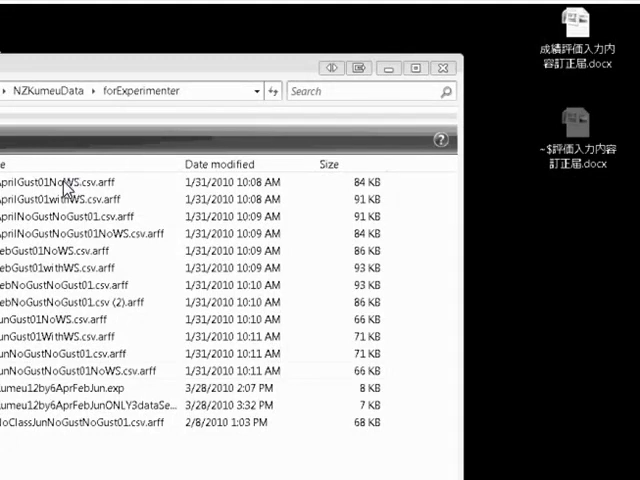
Open the AprilGust01NoWS.csv.arff file in WordPad for viewing.
{"action": "left_click", "coordinate": [60, 182]}
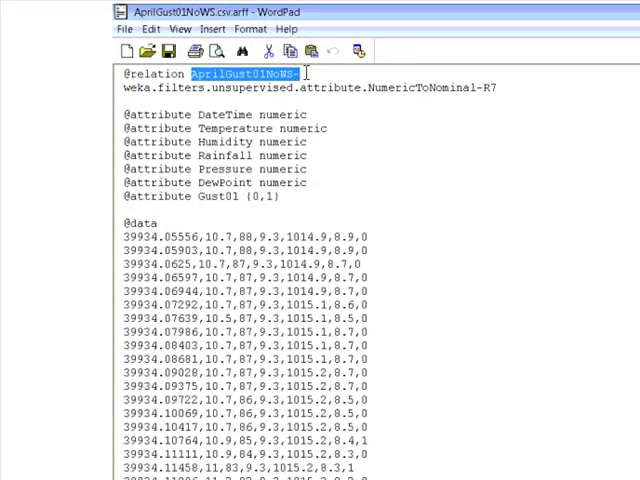
{"action": "mouse_move", "coordinate": [210, 52]}
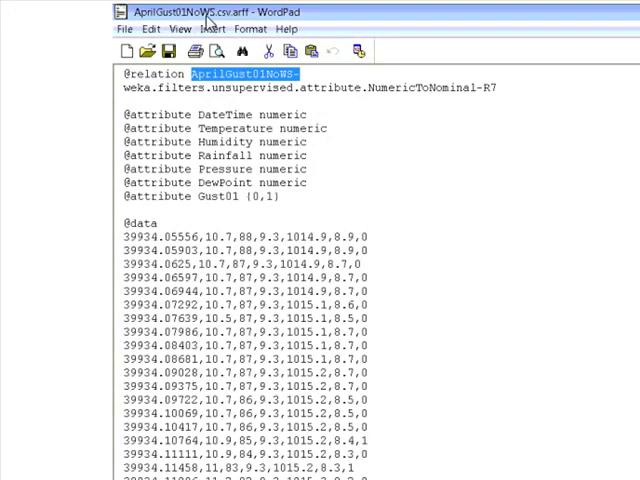
{"action": "mouse_move", "coordinate": [244, 76]}
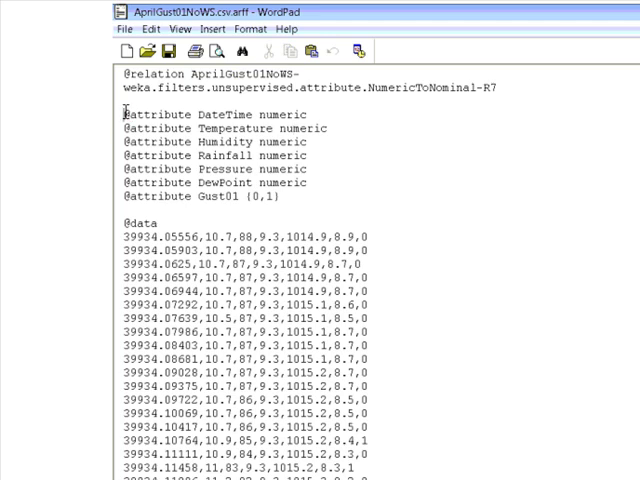
{"action": "left_click_drag", "start_coordinate": [124, 114], "coordinate": [280, 190]}
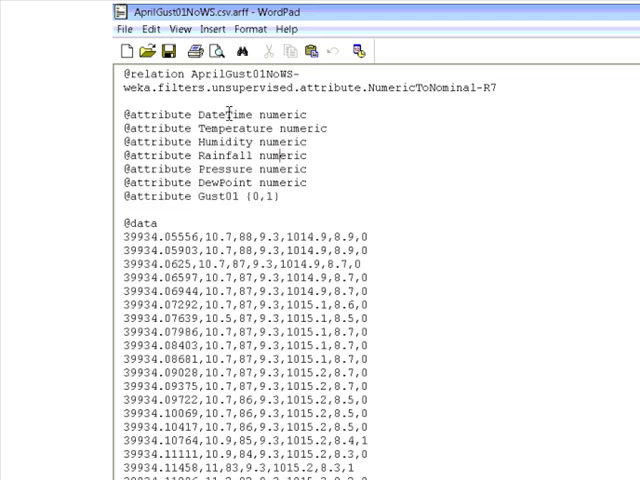
{"action": "double_click", "coordinate": [224, 114]}
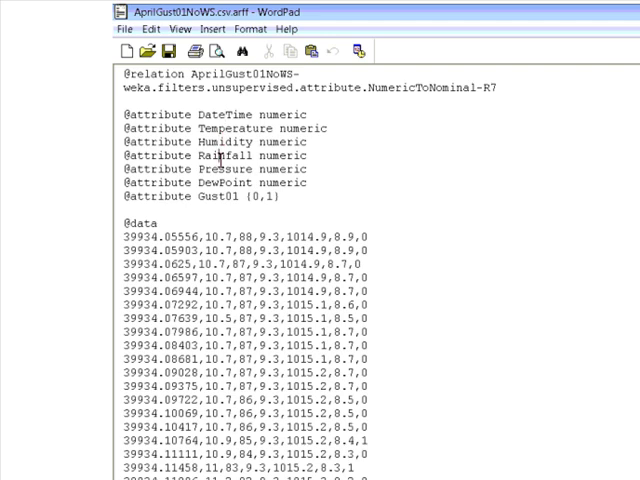
{"action": "mouse_move", "coordinate": [212, 196]}
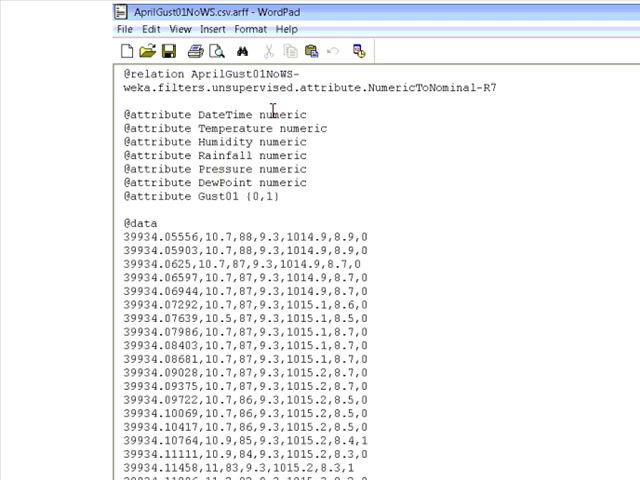
{"action": "mouse_move", "coordinate": [292, 142]}
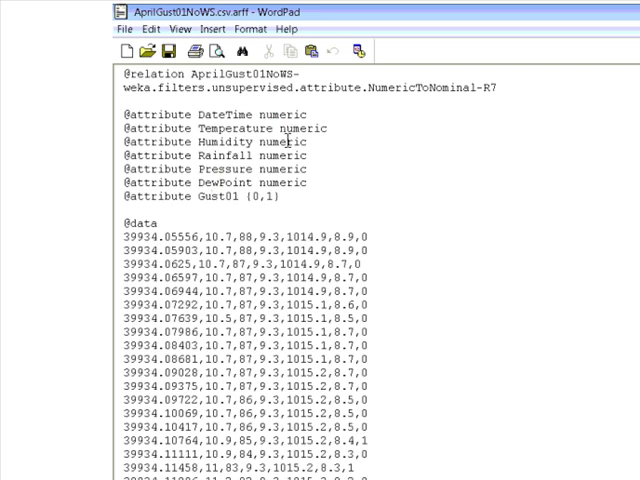
{"action": "mouse_move", "coordinate": [230, 196]}
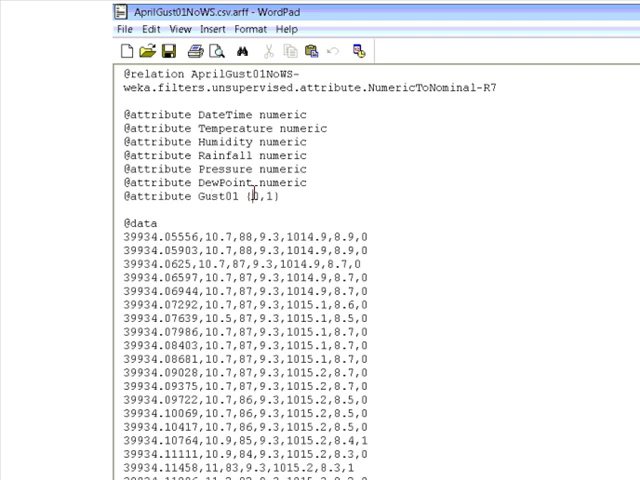
{"action": "double_click", "coordinate": [258, 196]}
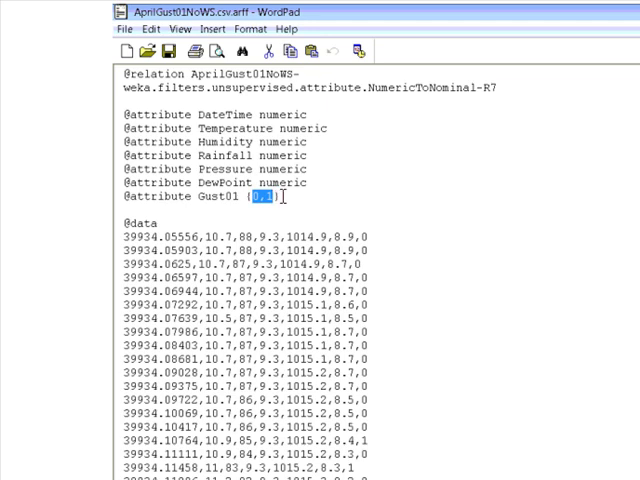
{"action": "left_click", "coordinate": [252, 32]}
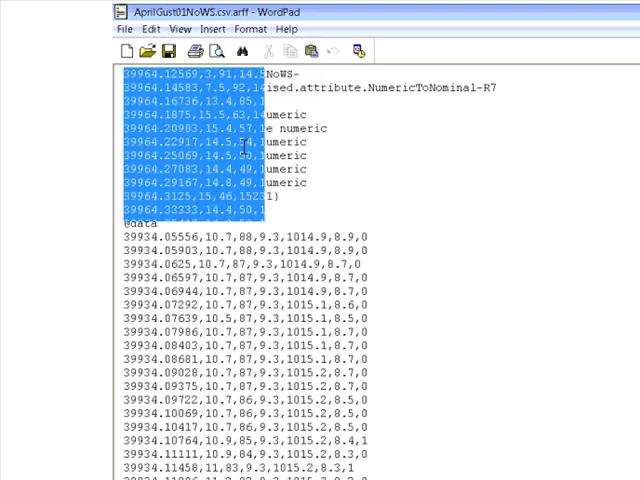
Enlarge the whole ARFF text to a much larger font size via Format > Font.
{"action": "left_click", "coordinate": [244, 28]}
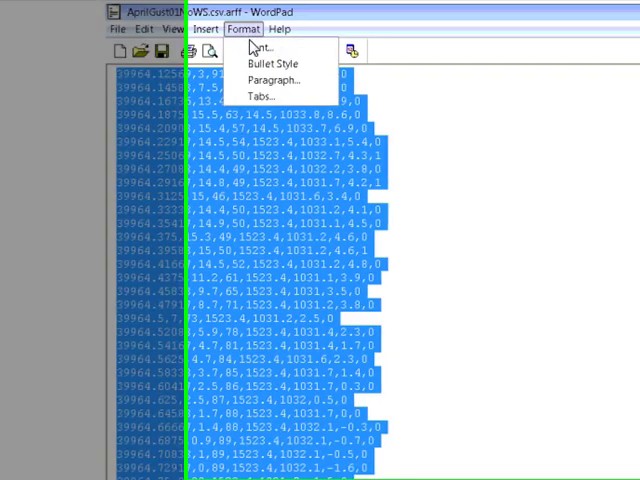
{"action": "left_click", "coordinate": [262, 46]}
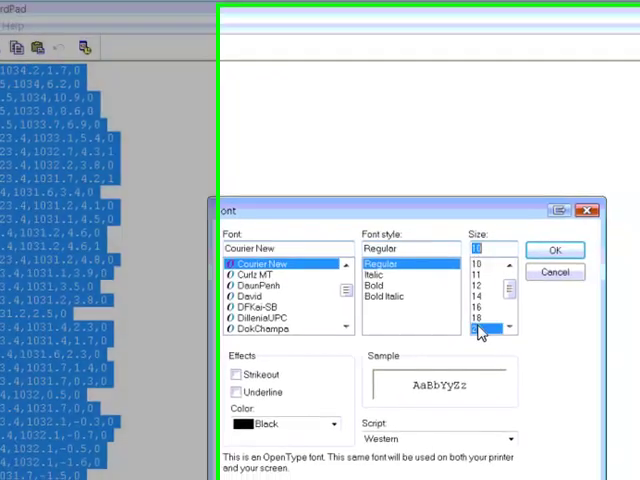
{"action": "left_click", "coordinate": [554, 250]}
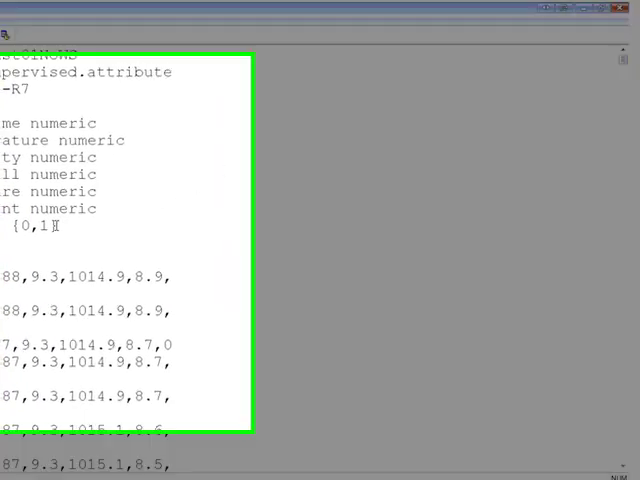
{"action": "double_click", "coordinate": [290, 218]}
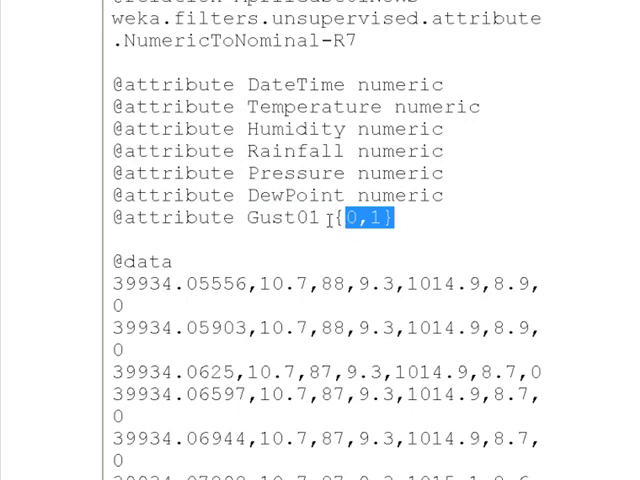
{"action": "mouse_move", "coordinate": [168, 306]}
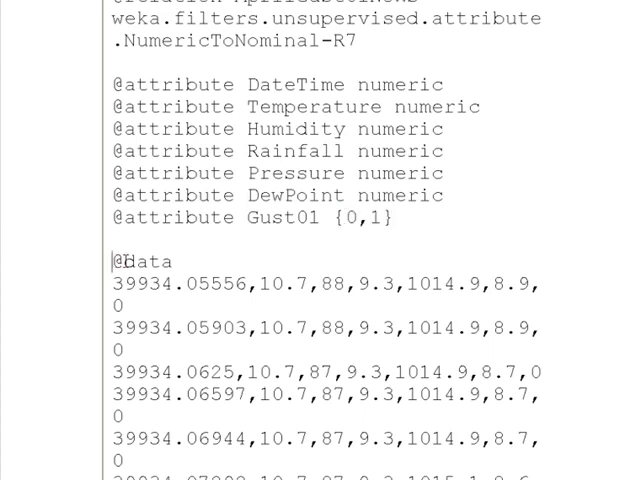
{"action": "double_click", "coordinate": [136, 260]}
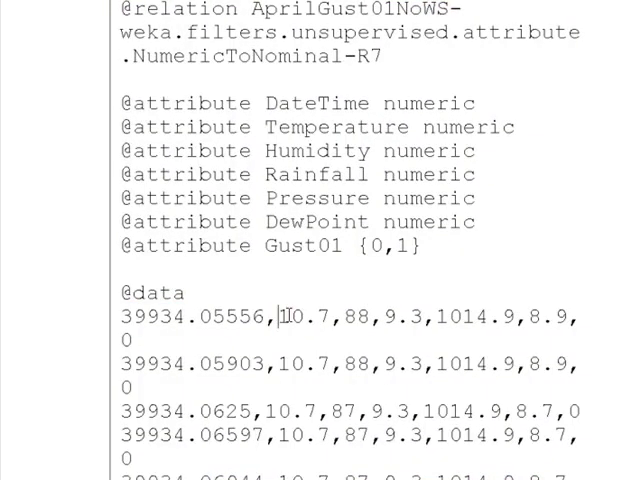
{"action": "double_click", "coordinate": [300, 318]}
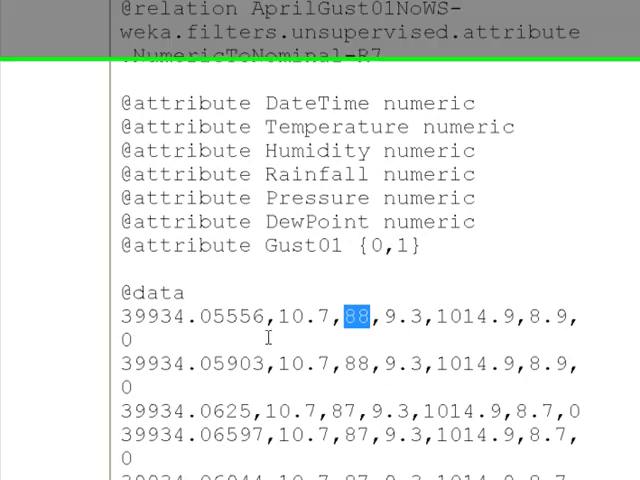
{"action": "scroll", "scroll_direction": "down", "scroll_amount": 3}
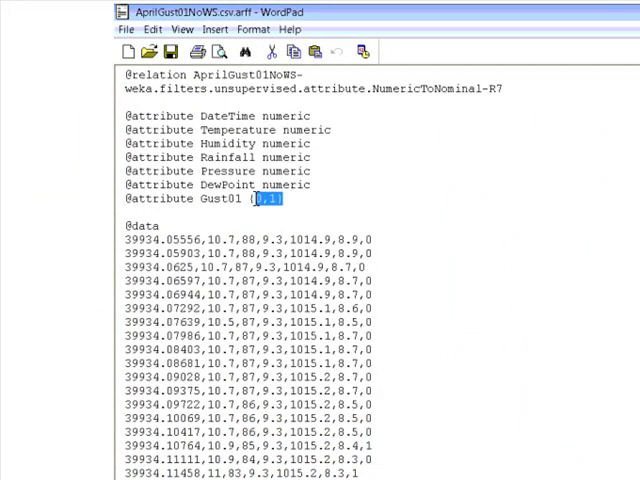
{"action": "mouse_move", "coordinate": [304, 196]}
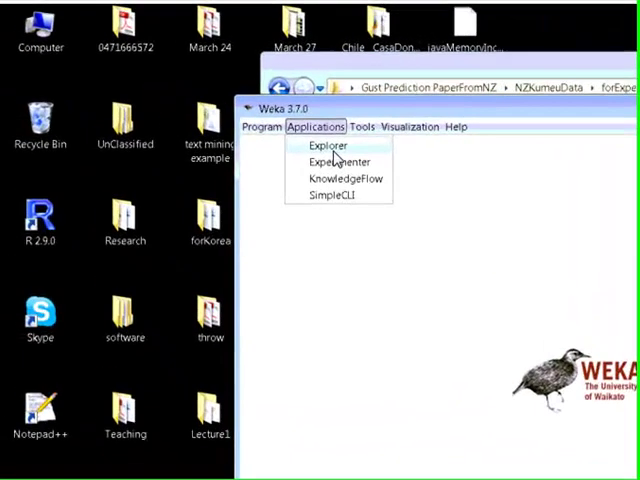
Launch Weka Explorer and browse the Open file dialog into NZKumeuData > forExperimenter.
{"action": "left_click", "coordinate": [328, 146]}
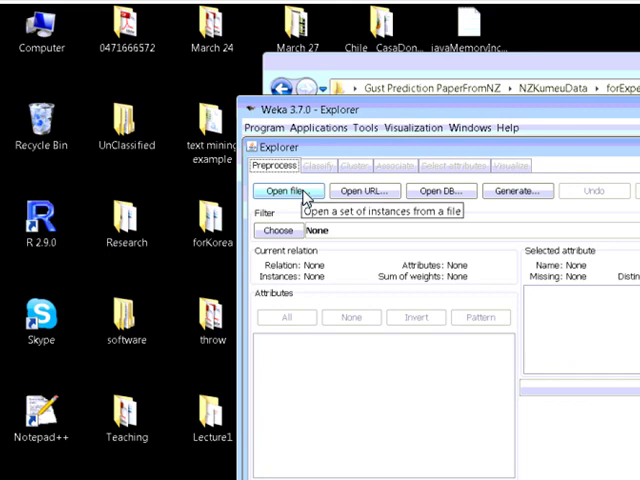
{"action": "left_click", "coordinate": [284, 192]}
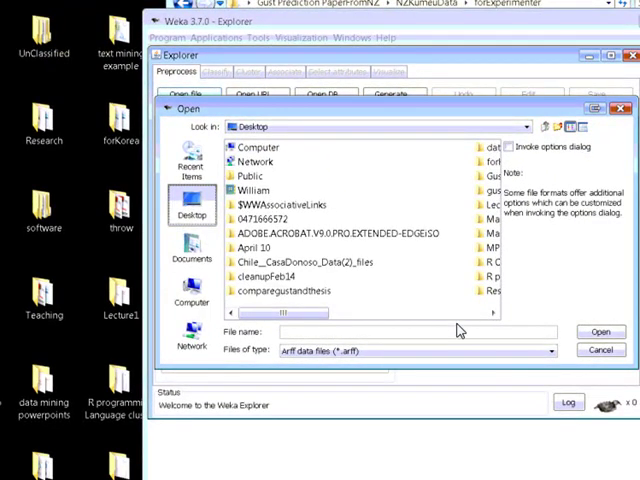
{"action": "scroll", "scroll_direction": "down", "scroll_amount": 3}
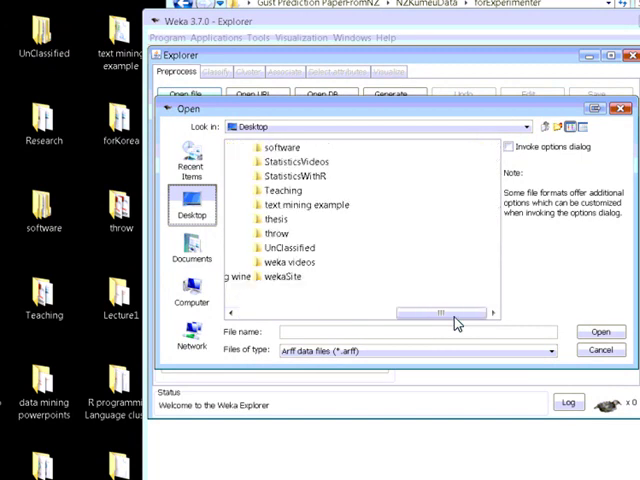
{"action": "left_click", "coordinate": [544, 352]}
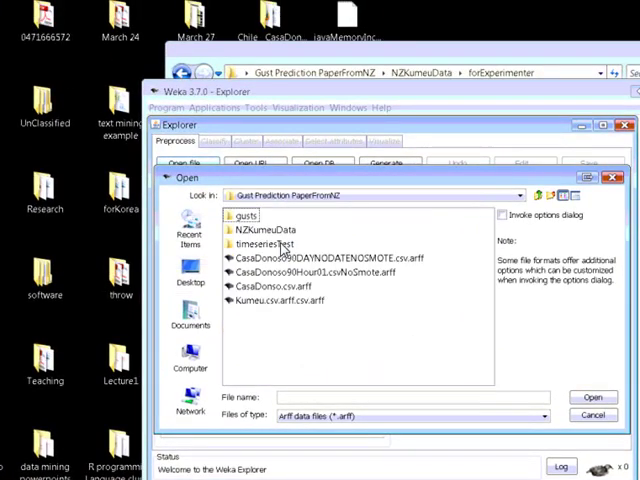
{"action": "double_click", "coordinate": [264, 232]}
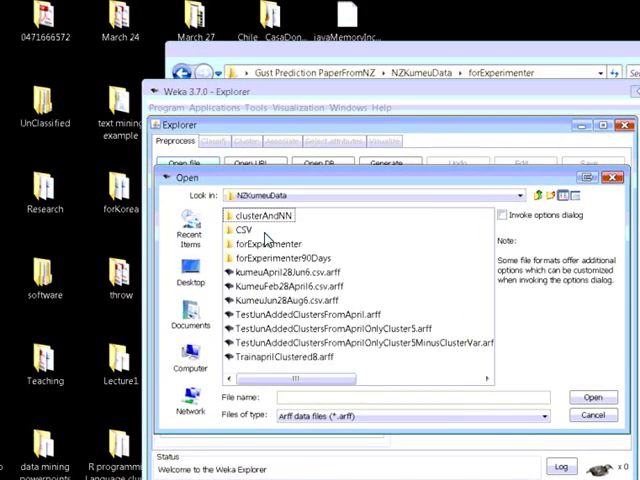
{"action": "double_click", "coordinate": [268, 244]}
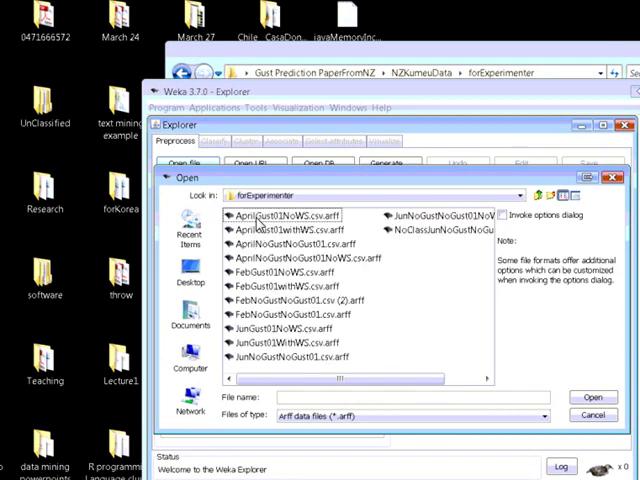
Tick 'Invoke options dialog' so loader options are offered when opening files.
{"action": "left_click", "coordinate": [502, 216]}
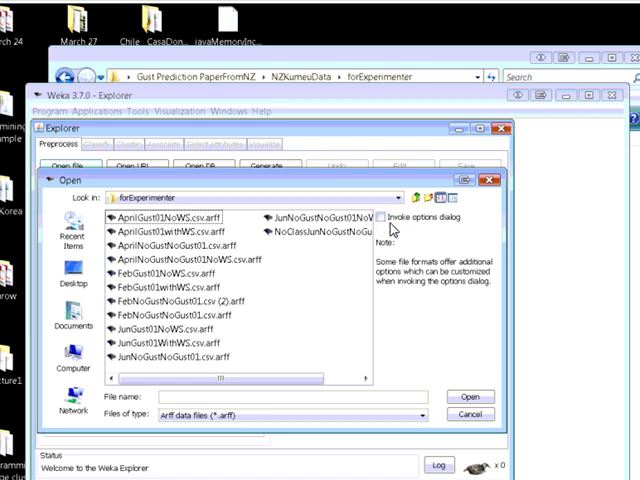
{"action": "left_click", "coordinate": [388, 216]}
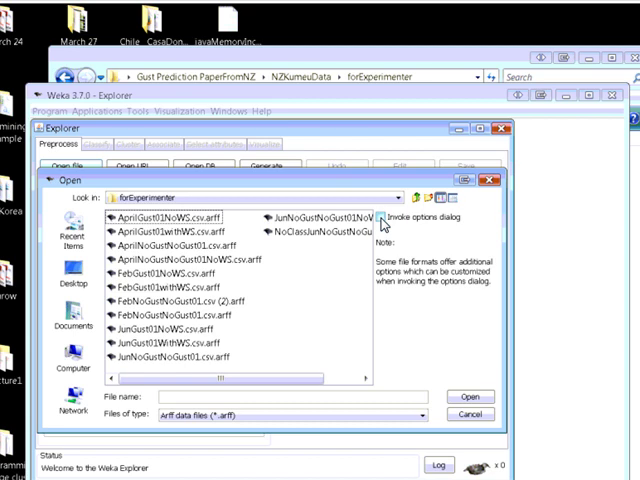
{"action": "left_click", "coordinate": [396, 216]}
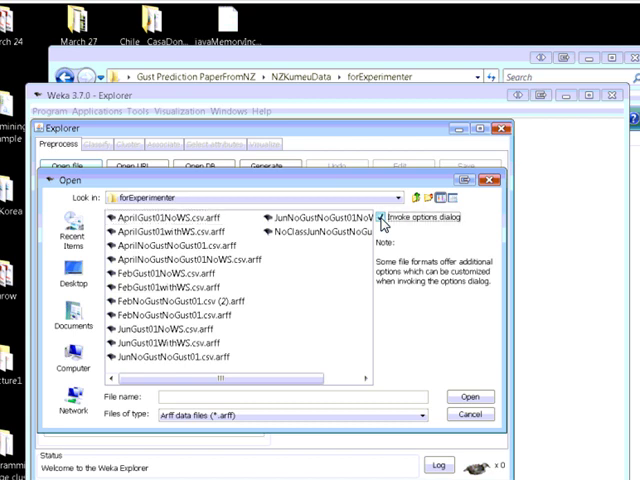
{"action": "mouse_move", "coordinate": [160, 228]}
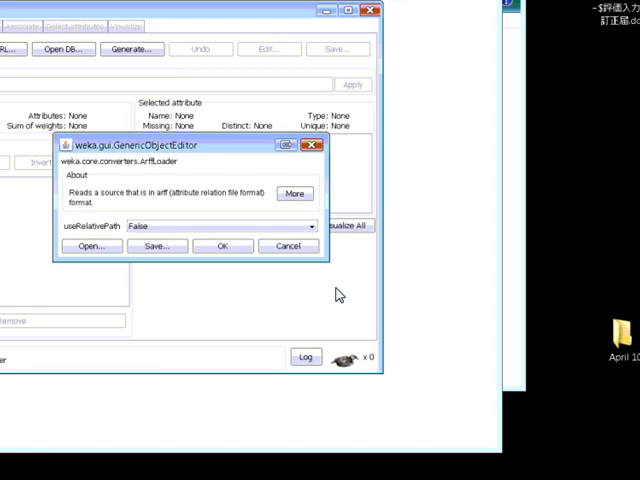
{"action": "mouse_move", "coordinate": [320, 280]}
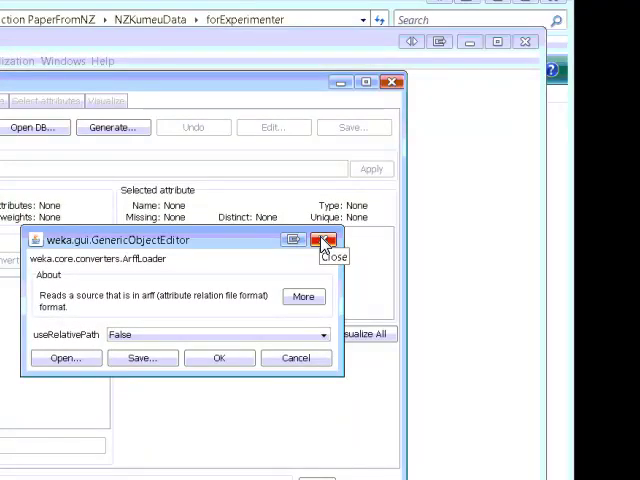
Dismiss the ArffLoader options editor without loading any dataset.
{"action": "left_click", "coordinate": [322, 240]}
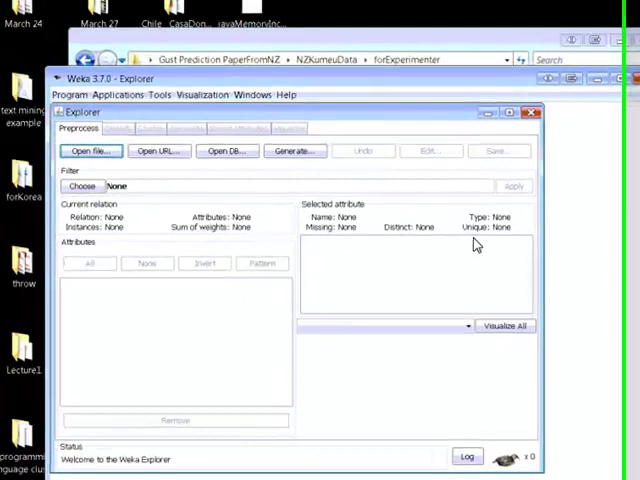
In the CSV folder, list CSV data files and select the AprilJun no-gust CSV file.
{"action": "left_click", "coordinate": [90, 152]}
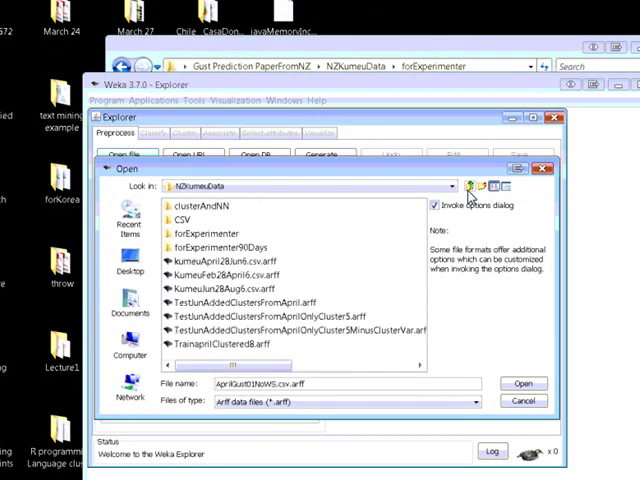
{"action": "left_click", "coordinate": [180, 220]}
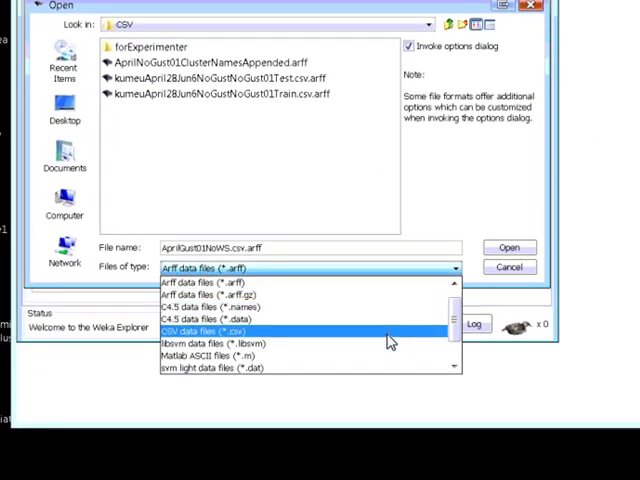
{"action": "left_click", "coordinate": [200, 332]}
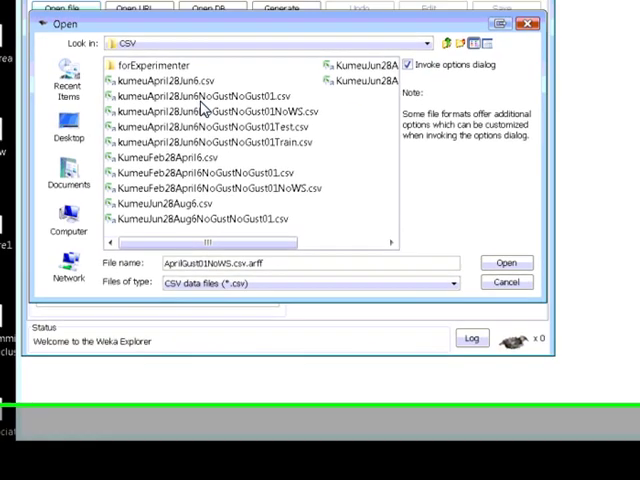
{"action": "left_click", "coordinate": [216, 96]}
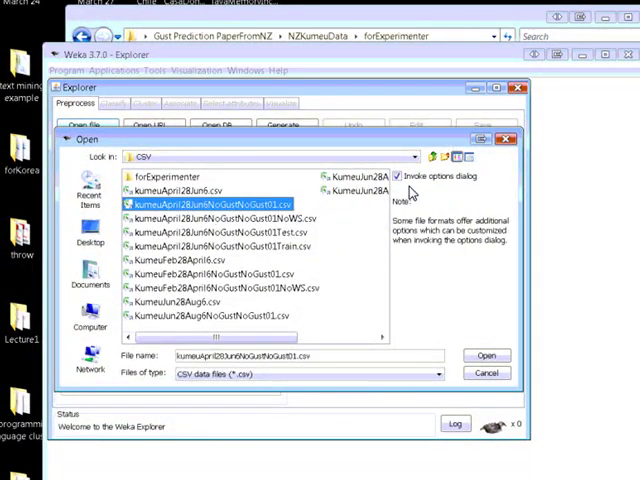
{"action": "left_click", "coordinate": [400, 176]}
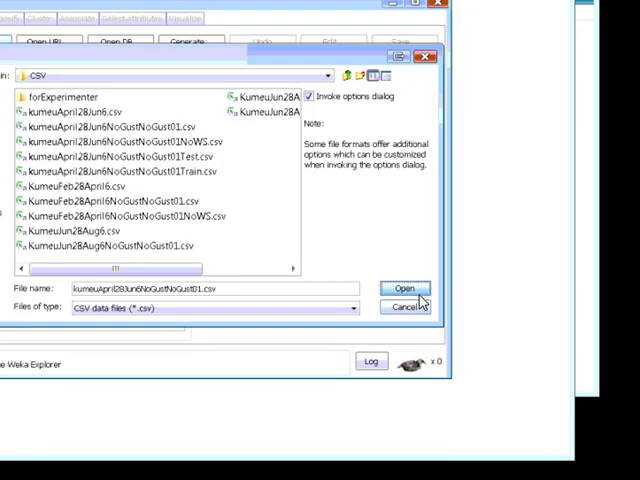
Load the CSV file with nominalAttributes set to 7, giving 2425 instances and 8 attributes.
{"action": "left_click", "coordinate": [406, 290]}
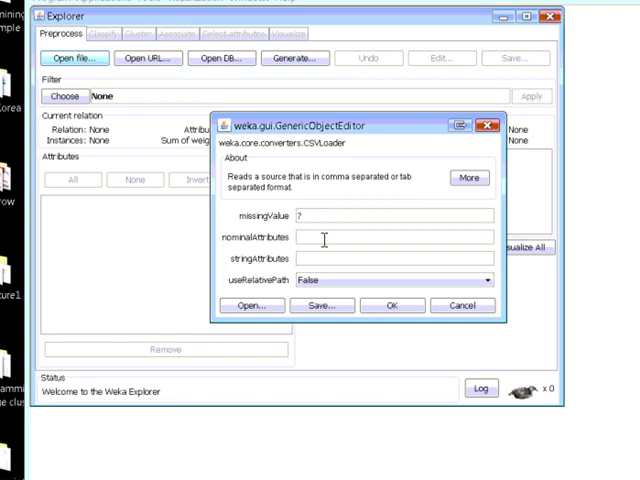
{"action": "mouse_move", "coordinate": [322, 238]}
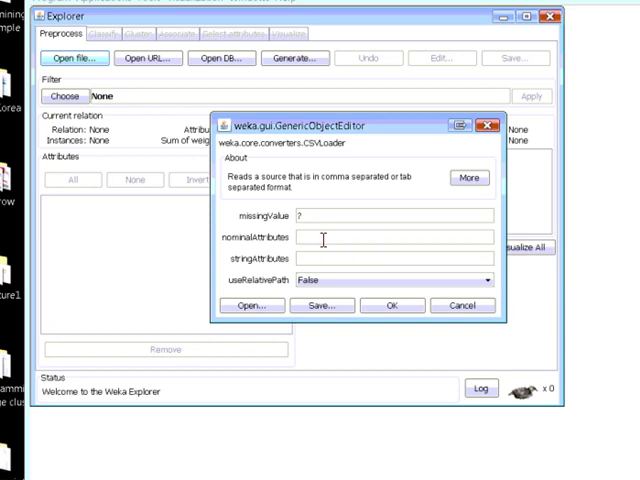
{"action": "mouse_move", "coordinate": [324, 238]}
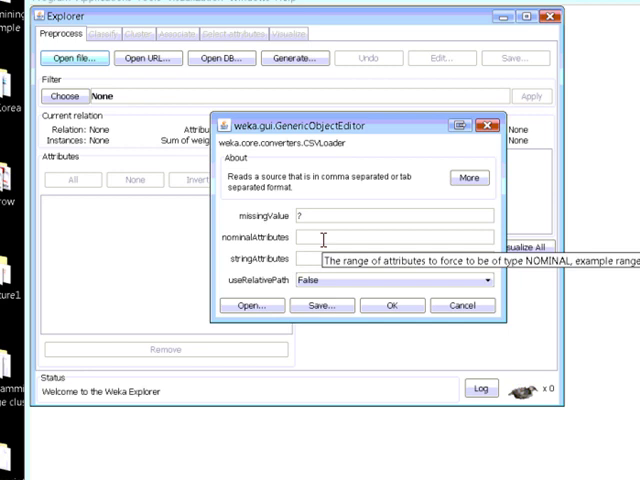
{"action": "type", "text": "7"}
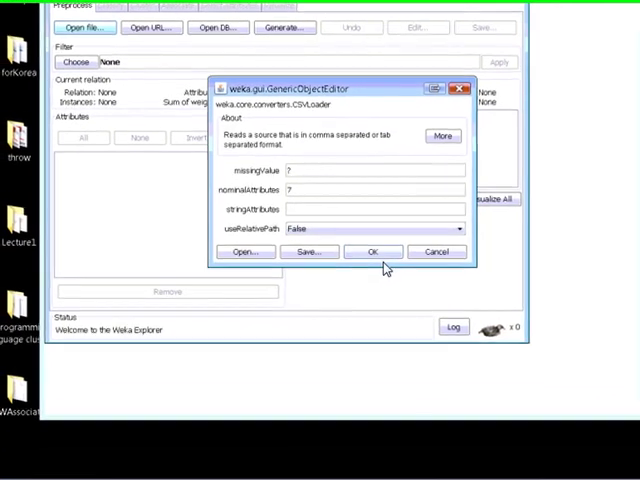
{"action": "left_click", "coordinate": [372, 252]}
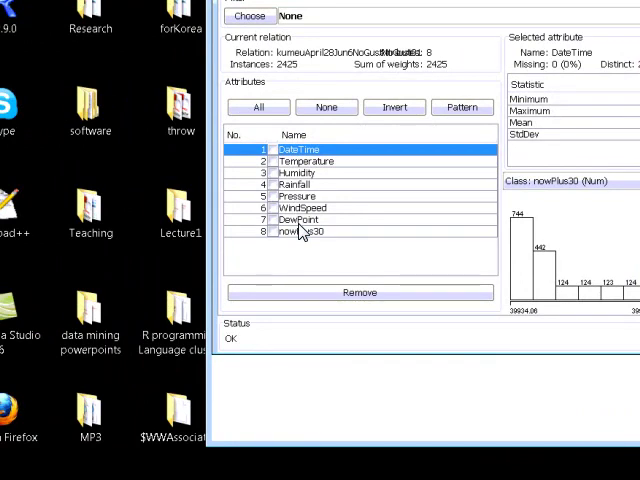
{"action": "left_click", "coordinate": [298, 220]}
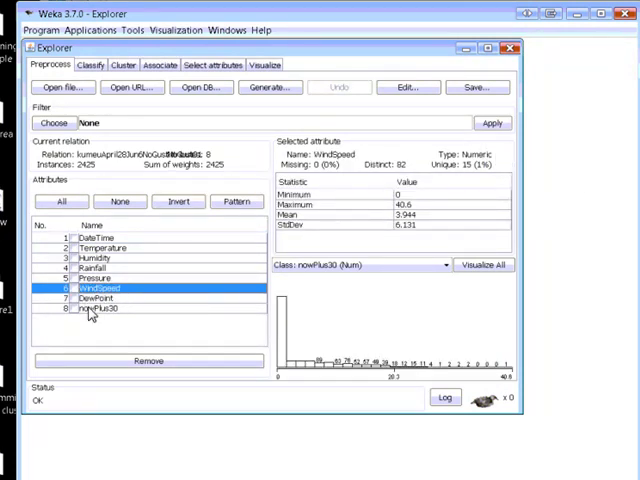
{"action": "left_click", "coordinate": [100, 308]}
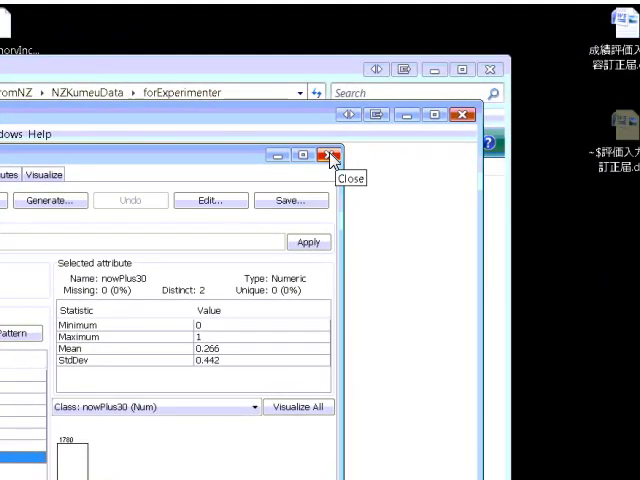
Close the Explorer, launch a fresh one from Applications > Explorer, and start opening a file.
{"action": "left_click", "coordinate": [328, 156]}
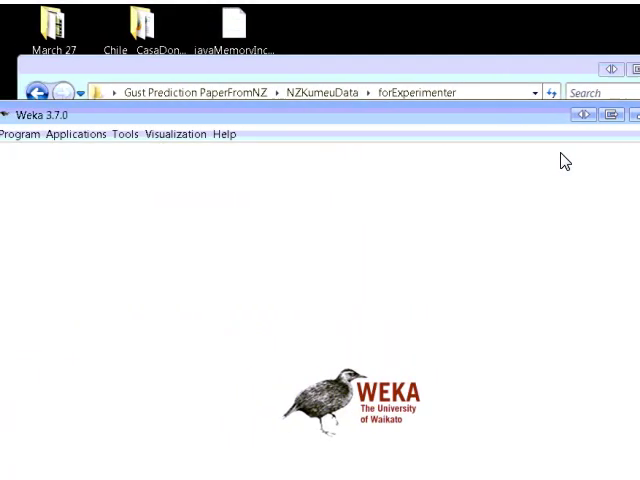
{"action": "left_click", "coordinate": [76, 132]}
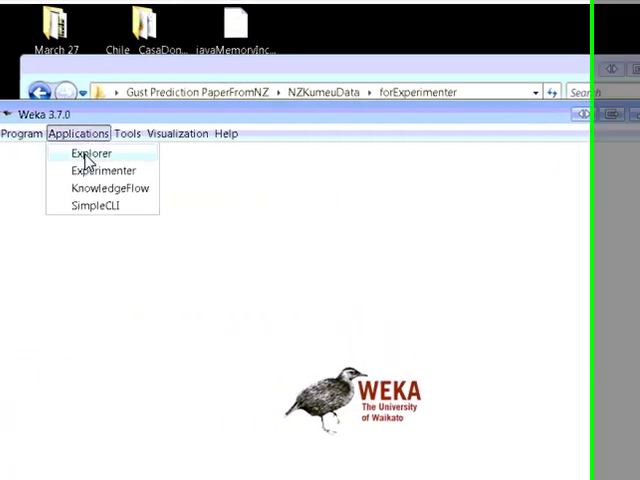
{"action": "left_click", "coordinate": [90, 152]}
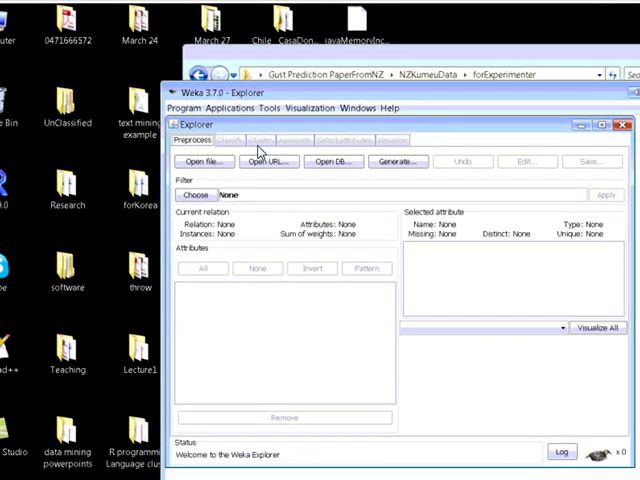
{"action": "mouse_move", "coordinate": [272, 160]}
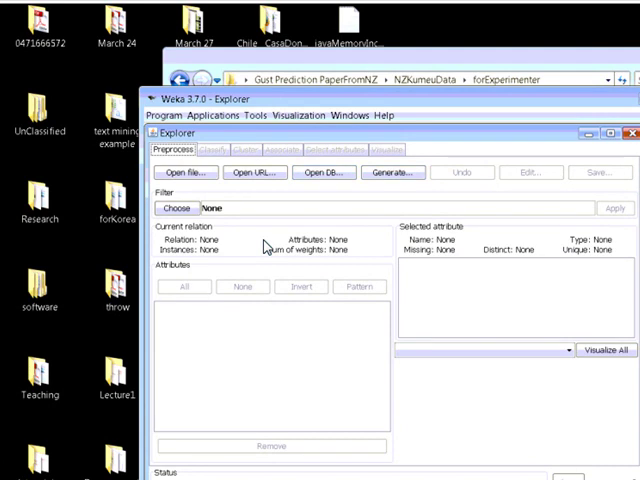
{"action": "mouse_move", "coordinate": [462, 172]}
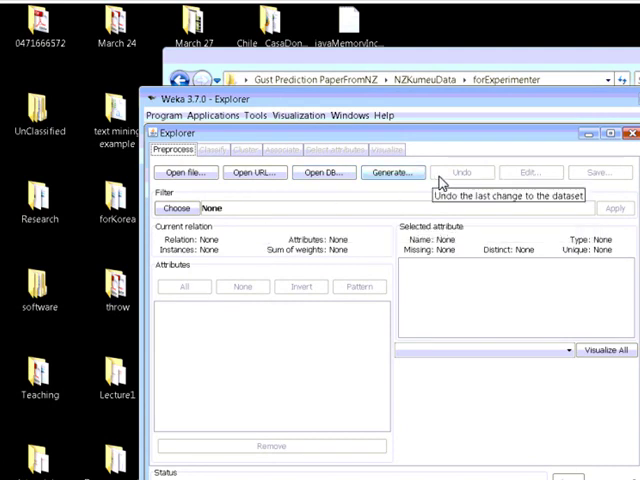
{"action": "left_click", "coordinate": [186, 172]}
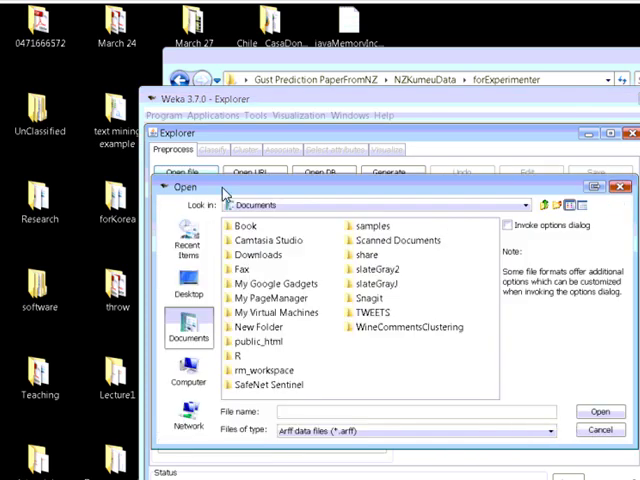
Load AprilGust01NoWS.arff (2425 instances, 7 attributes) and view Gust01's 1780/645 class split.
{"action": "left_click", "coordinate": [188, 290]}
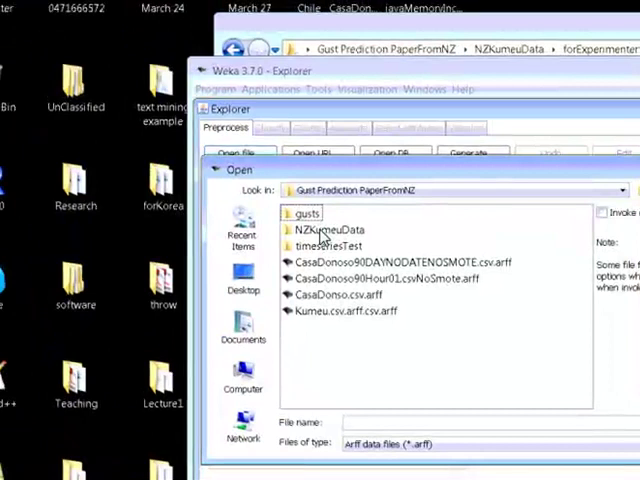
{"action": "double_click", "coordinate": [332, 228]}
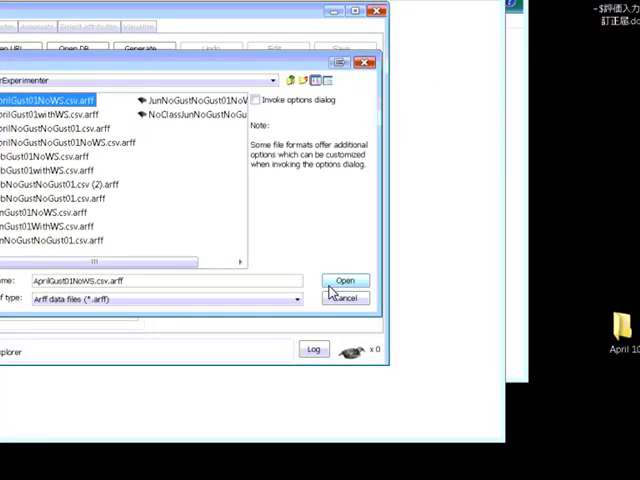
{"action": "mouse_move", "coordinate": [356, 280]}
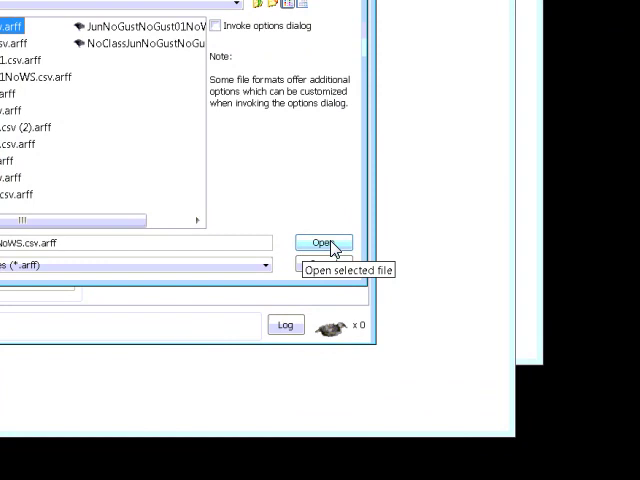
{"action": "left_click", "coordinate": [322, 242]}
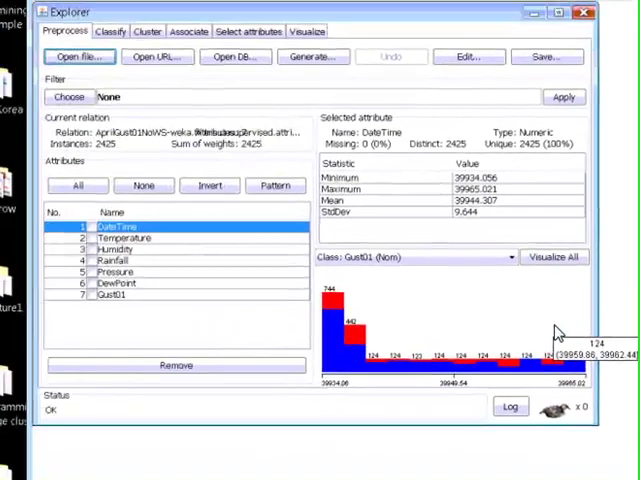
{"action": "left_click", "coordinate": [112, 296]}
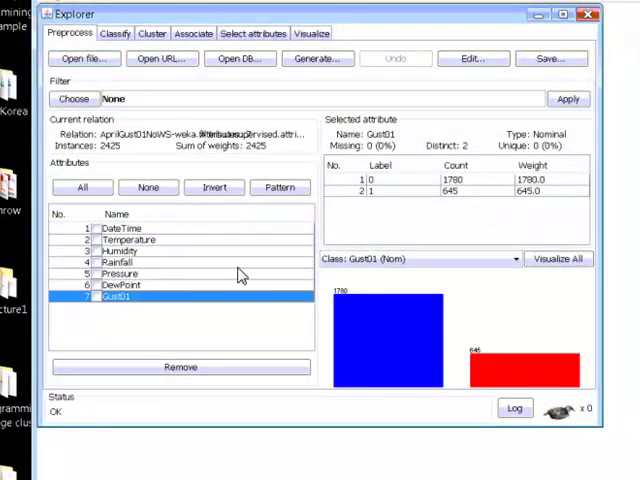
{"action": "mouse_move", "coordinate": [212, 322]}
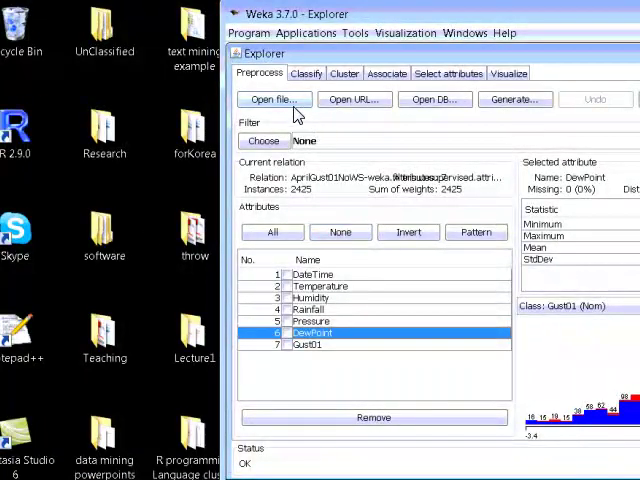
Cancel a stray file dialog and browse the unsupervised attribute filters toward NumericToNominal.
{"action": "left_click", "coordinate": [272, 100]}
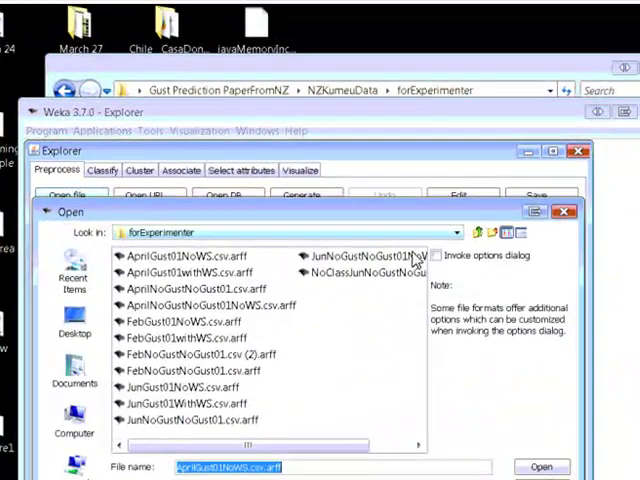
{"action": "left_click", "coordinate": [540, 466]}
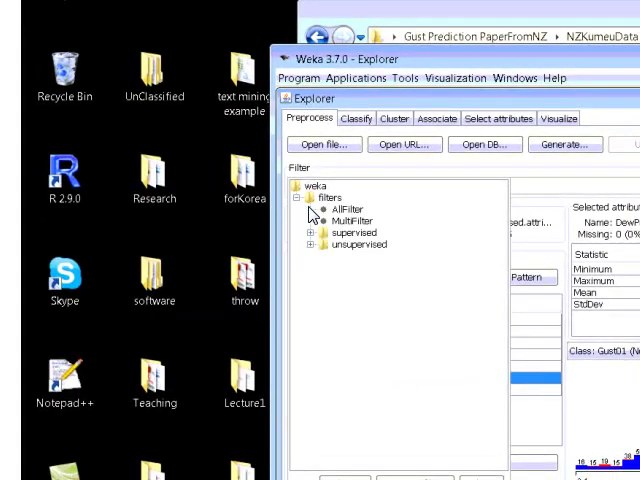
{"action": "left_click", "coordinate": [312, 232]}
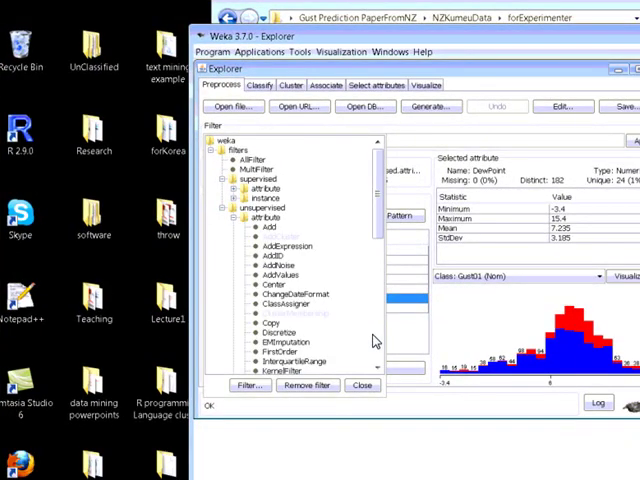
{"action": "scroll", "scroll_direction": "down", "scroll_amount": 3}
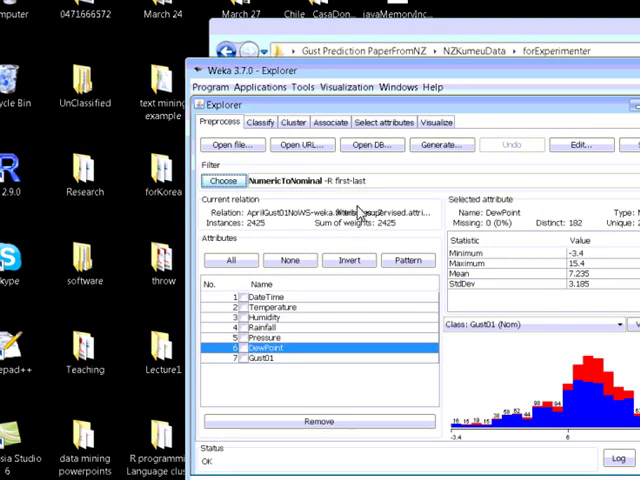
{"action": "mouse_move", "coordinate": [340, 180]}
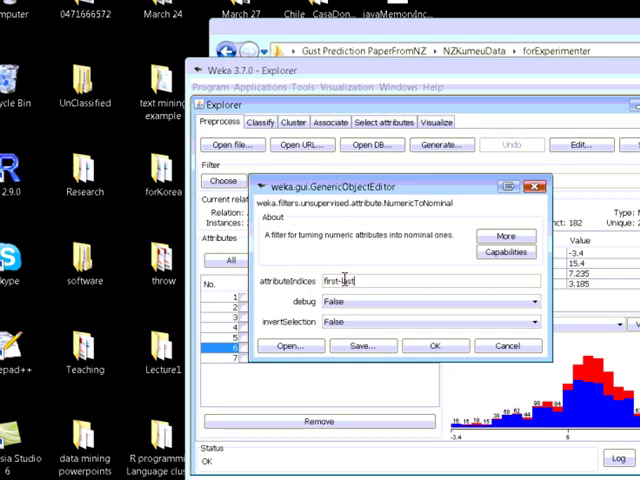
Restrict the NumericToNominal filter's attributeIndices to 5 and confirm the settings.
{"action": "triple_click", "coordinate": [344, 280]}
{"action": "type", "text": "5"}
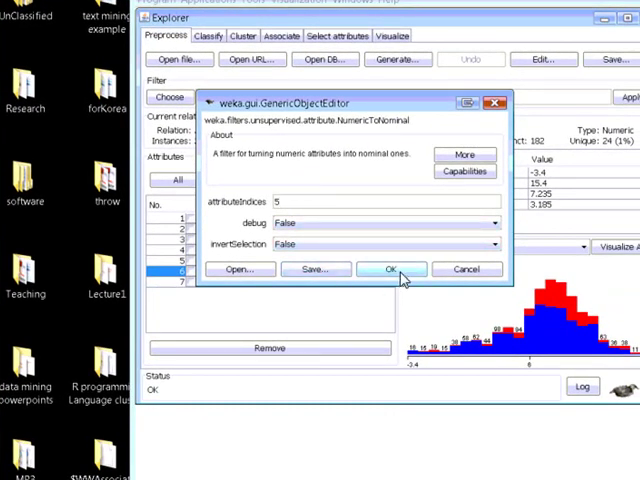
{"action": "left_click", "coordinate": [390, 268]}
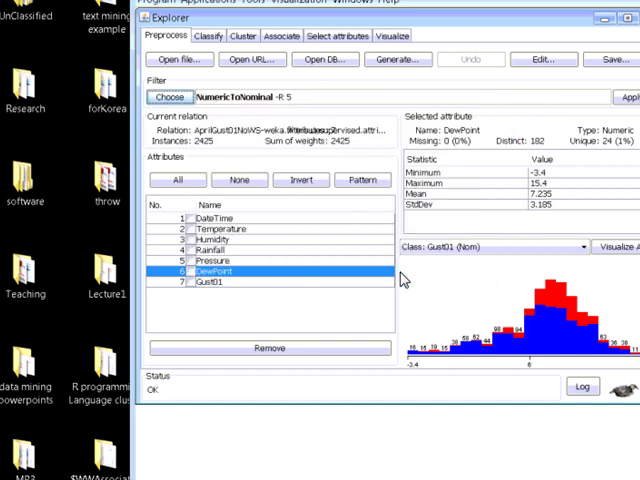
{"action": "left_click", "coordinate": [212, 250]}
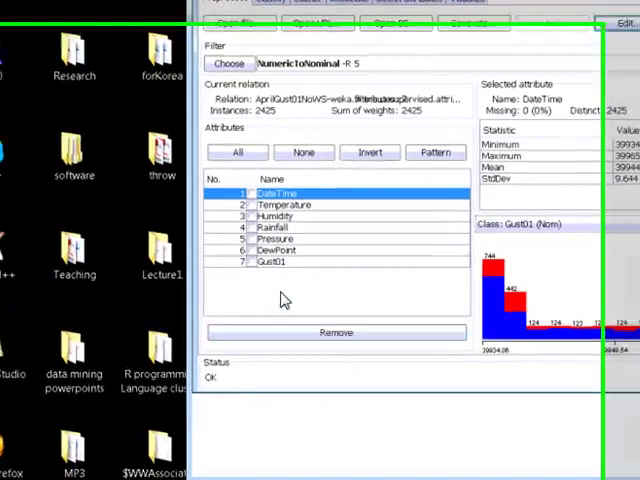
Undo the accidental Temperature removal and mark DateTime for removal instead.
{"action": "left_click", "coordinate": [284, 204]}
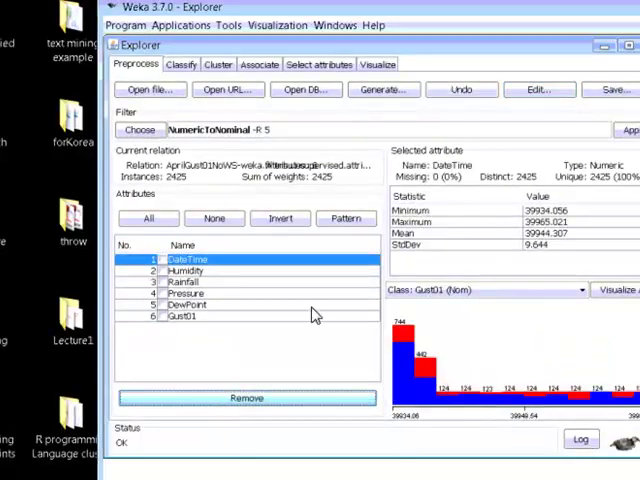
{"action": "mouse_move", "coordinate": [472, 90]}
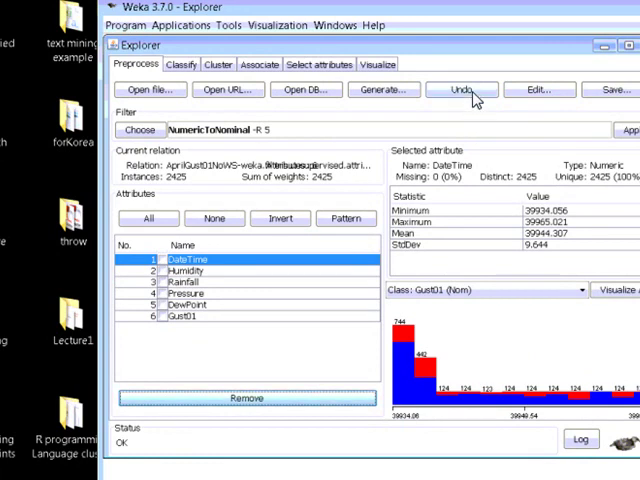
{"action": "left_click", "coordinate": [464, 88]}
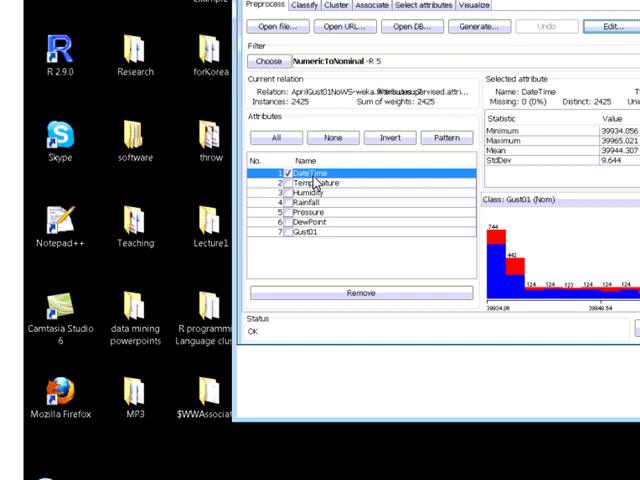
{"action": "left_click", "coordinate": [356, 292]}
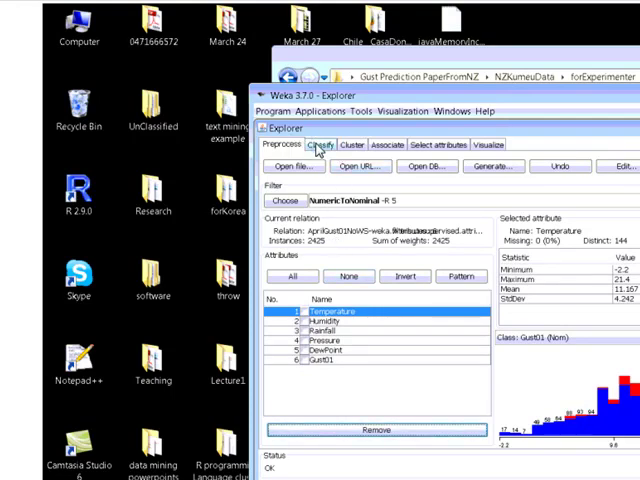
Choose trees > SimpleCart and start a 66% percentage-split run predicting Gust01.
{"action": "left_click", "coordinate": [322, 144]}
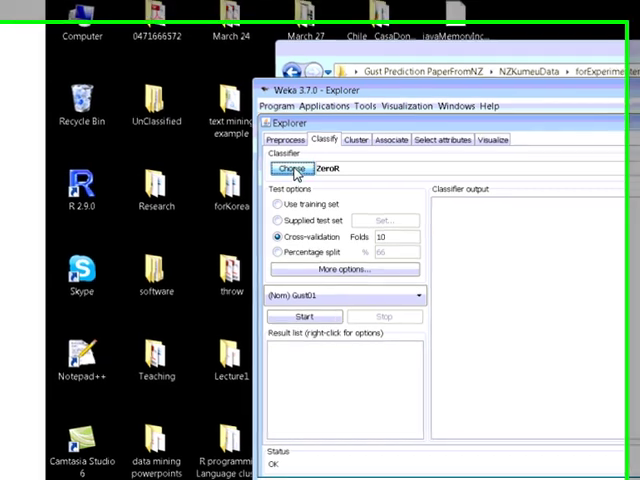
{"action": "left_click", "coordinate": [294, 168]}
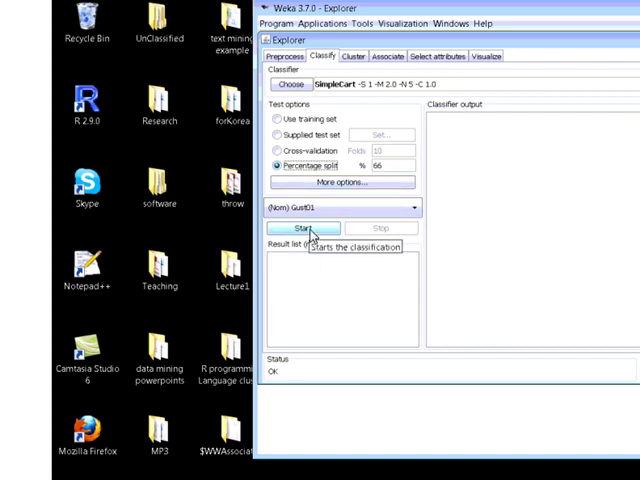
{"action": "left_click", "coordinate": [304, 228]}
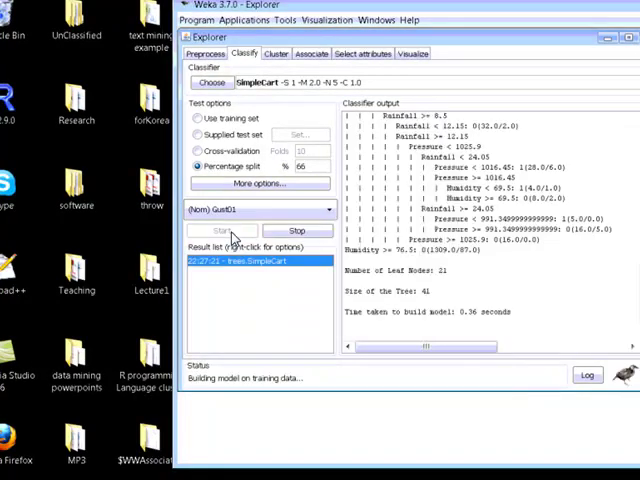
View the finished SimpleCart result's full evaluation output in a separate window.
{"action": "left_click", "coordinate": [222, 232]}
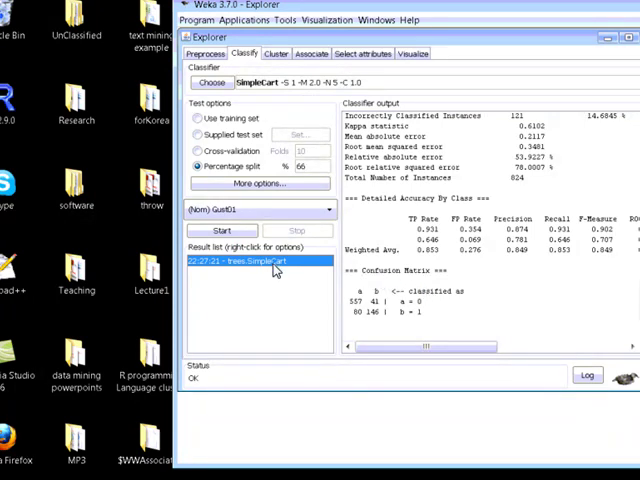
{"action": "right_click", "coordinate": [256, 260]}
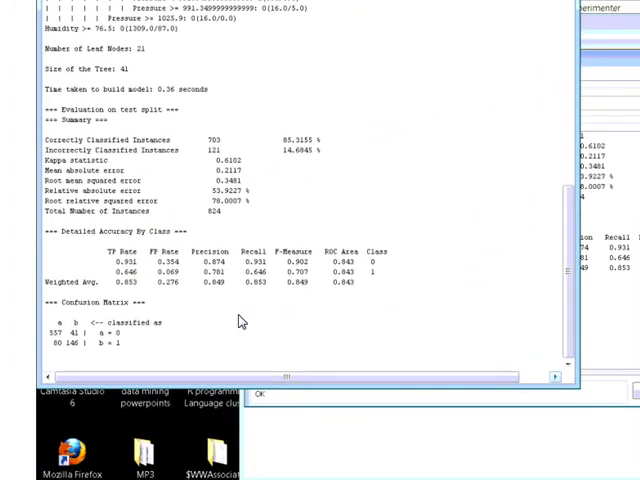
{"action": "mouse_move", "coordinate": [220, 92]}
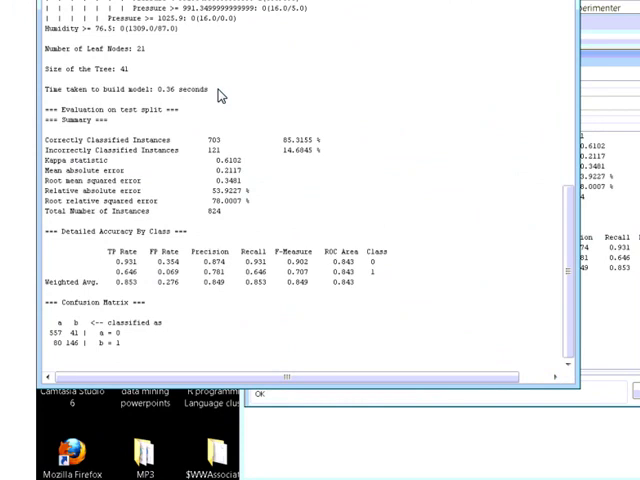
{"action": "mouse_move", "coordinate": [210, 92]}
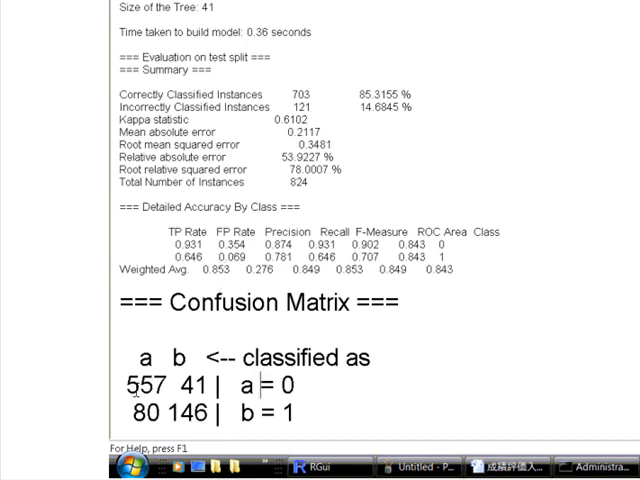
{"action": "double_click", "coordinate": [148, 396]}
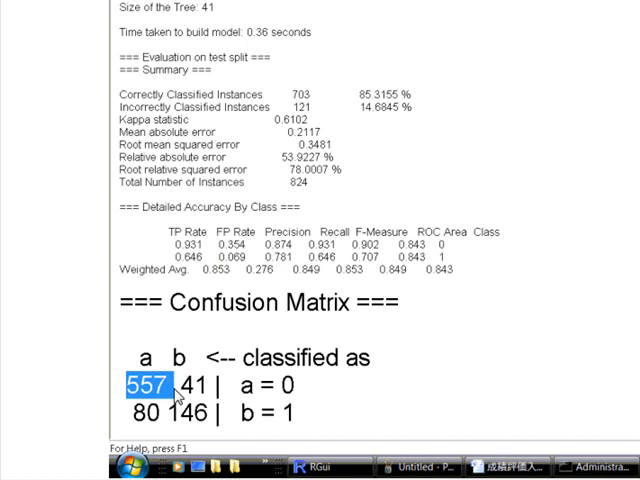
{"action": "mouse_move", "coordinate": [166, 376]}
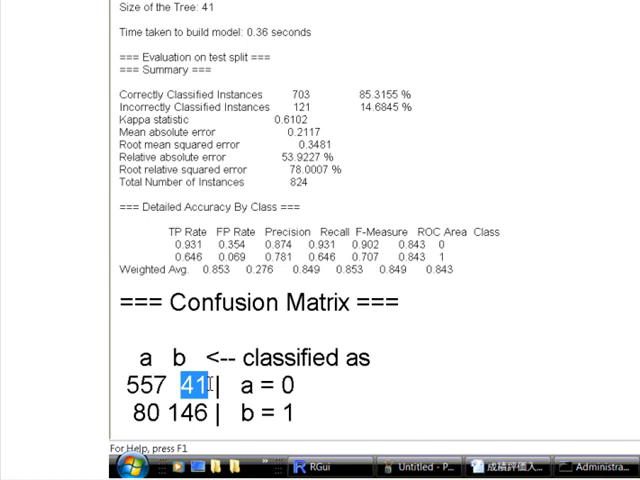
{"action": "mouse_move", "coordinate": [186, 372]}
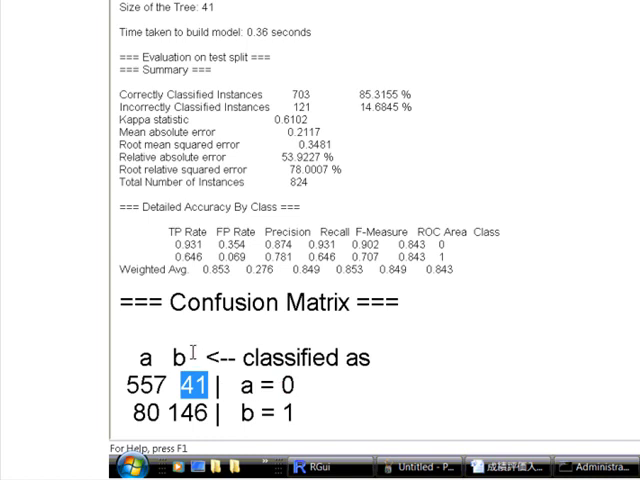
{"action": "mouse_move", "coordinate": [184, 396]}
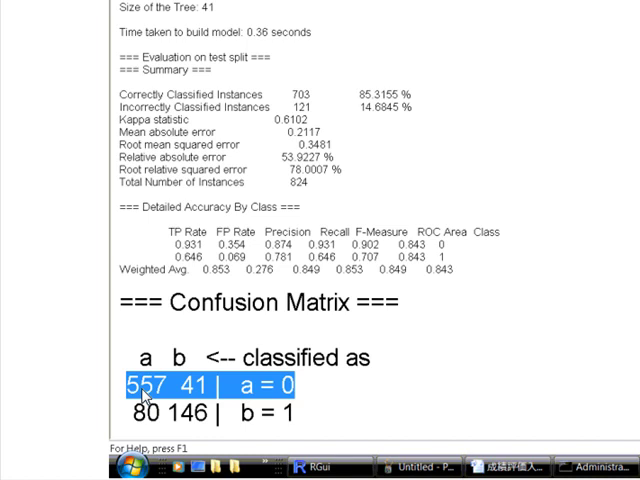
{"action": "mouse_move", "coordinate": [150, 396]}
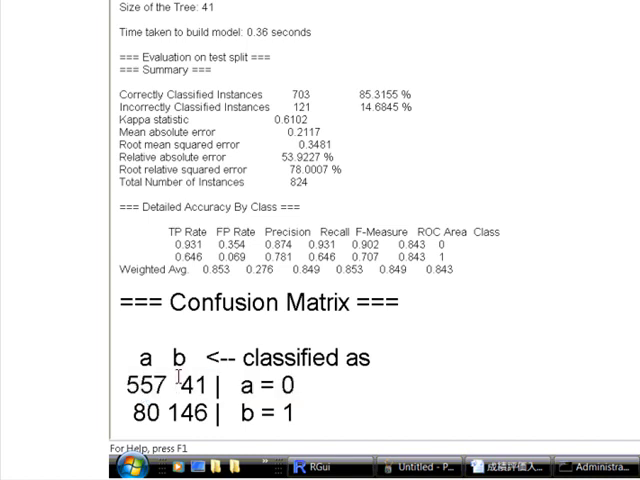
{"action": "double_click", "coordinate": [172, 358]}
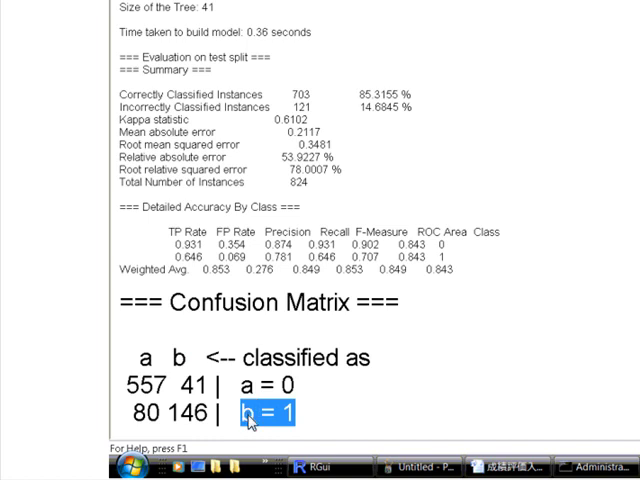
{"action": "double_click", "coordinate": [184, 388]}
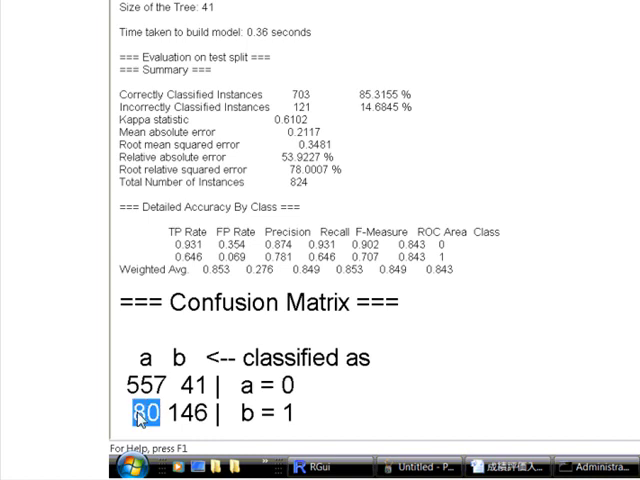
{"action": "mouse_move", "coordinate": [300, 420]}
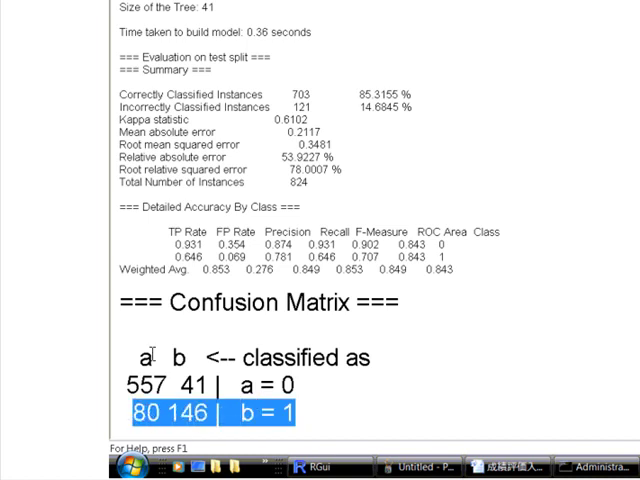
{"action": "mouse_move", "coordinate": [144, 420]}
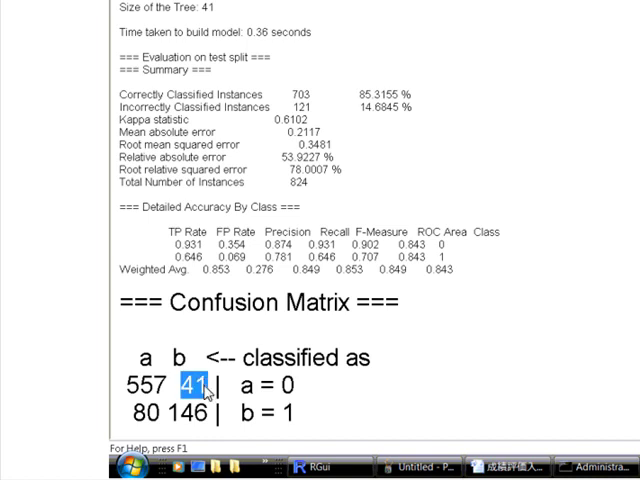
{"action": "mouse_move", "coordinate": [186, 358]}
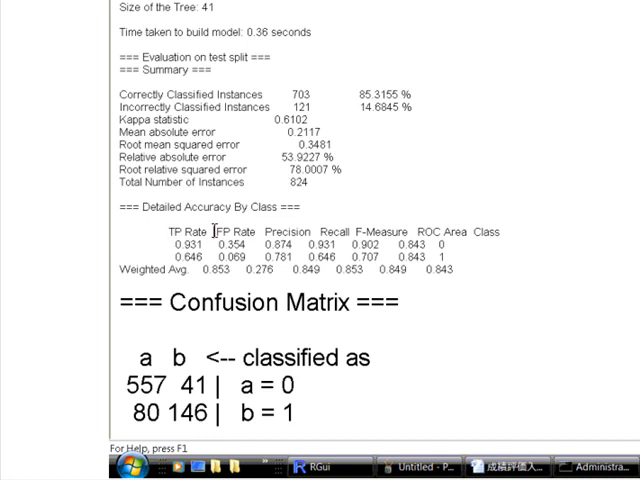
{"action": "double_click", "coordinate": [228, 234]}
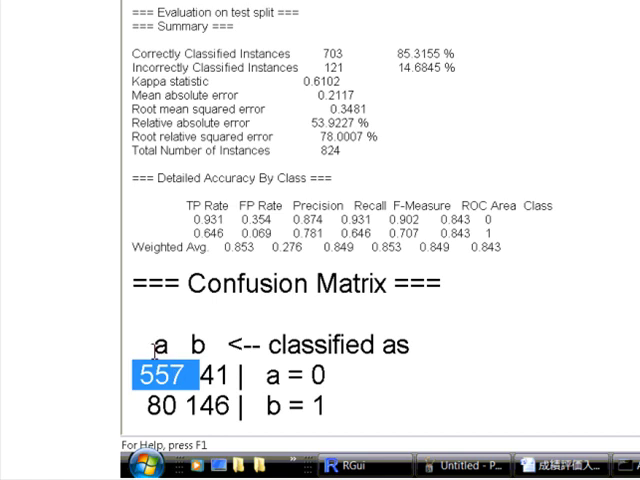
{"action": "mouse_move", "coordinate": [228, 372]}
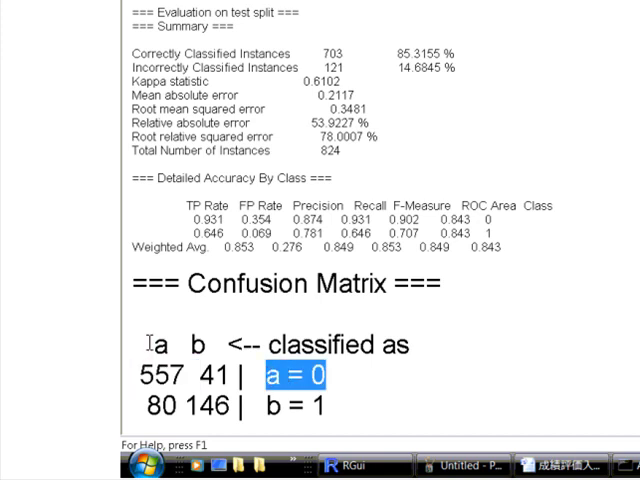
{"action": "left_click", "coordinate": [156, 344]}
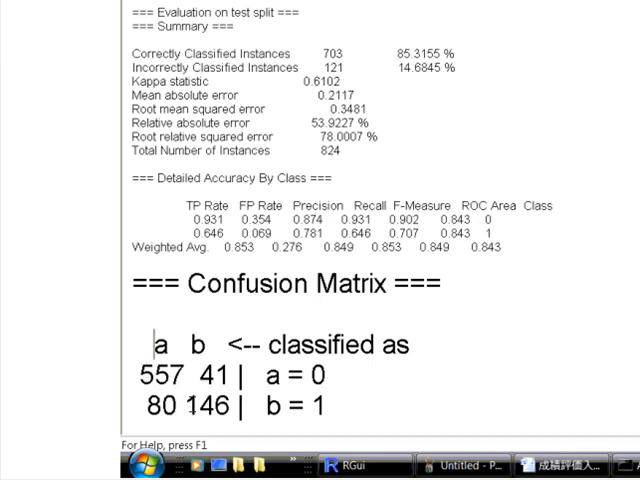
{"action": "double_click", "coordinate": [204, 412]}
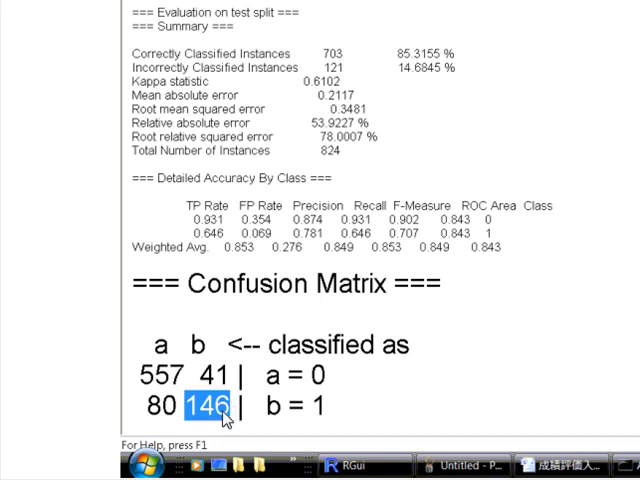
{"action": "mouse_move", "coordinate": [128, 370]}
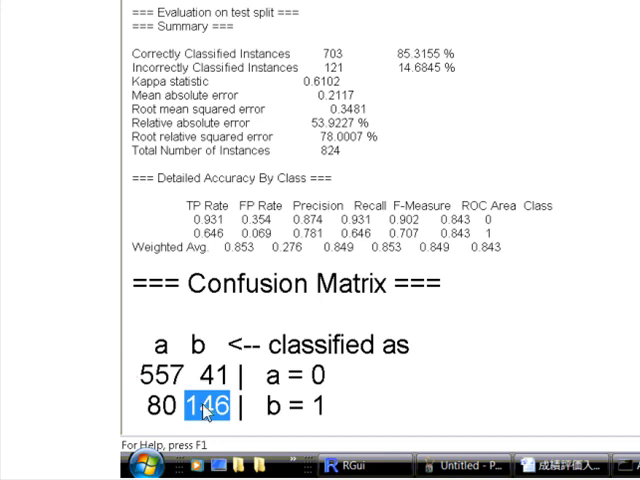
{"action": "mouse_move", "coordinate": [190, 388]}
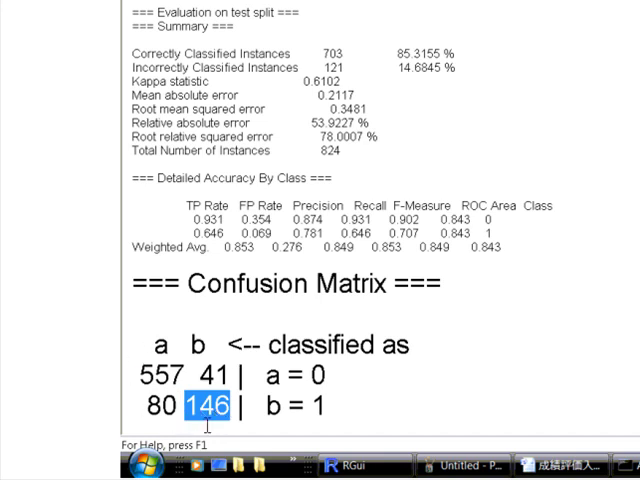
{"action": "mouse_move", "coordinate": [406, 162]}
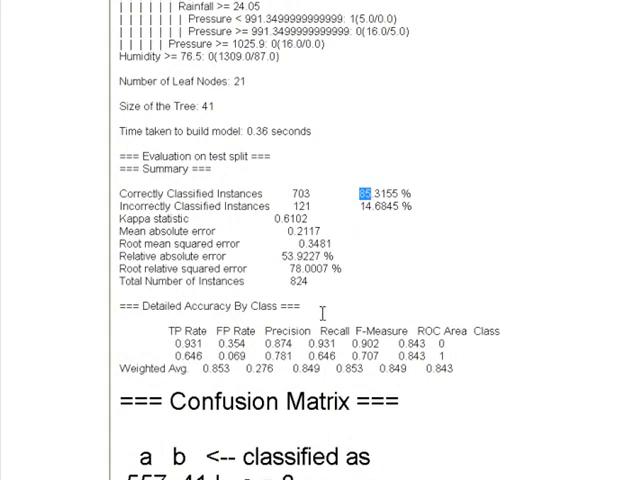
{"action": "mouse_move", "coordinate": [300, 236]}
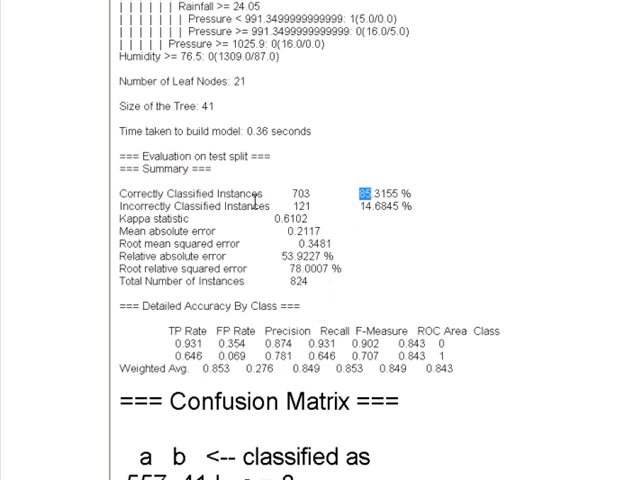
{"action": "scroll", "scroll_direction": "down", "scroll_amount": 3}
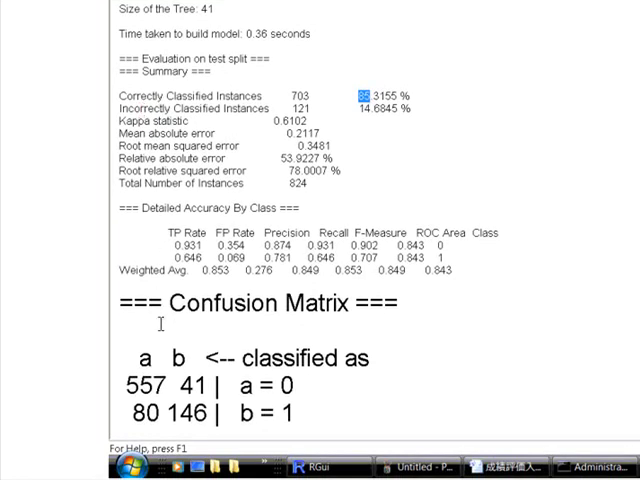
{"action": "mouse_move", "coordinate": [398, 120]}
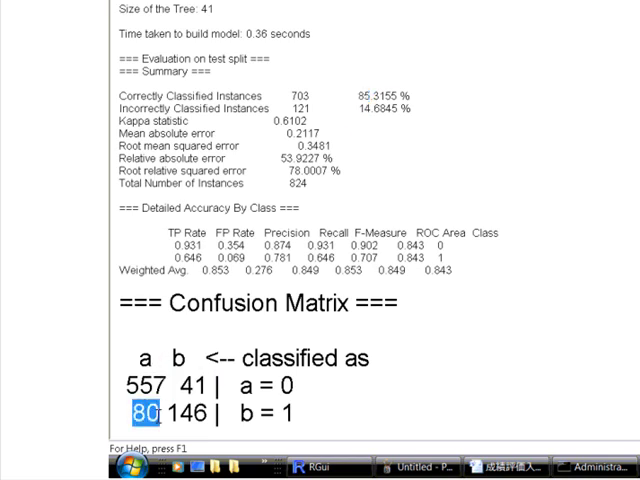
{"action": "mouse_move", "coordinate": [356, 214]}
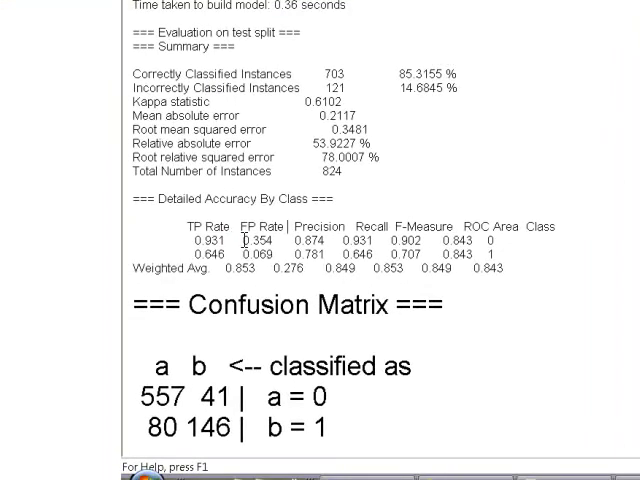
{"action": "double_click", "coordinate": [258, 238]}
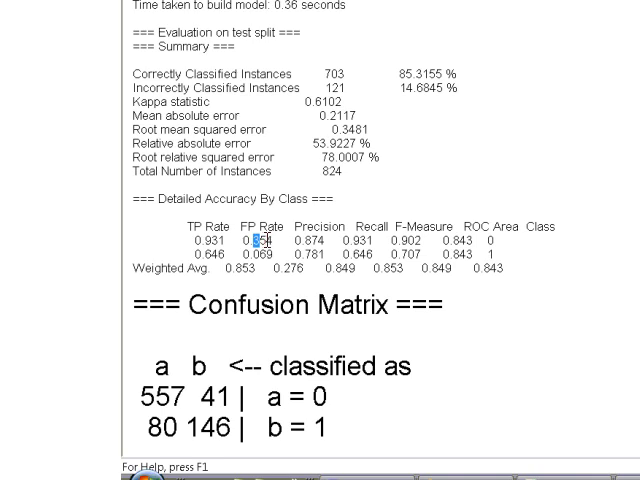
{"action": "double_click", "coordinate": [264, 240]}
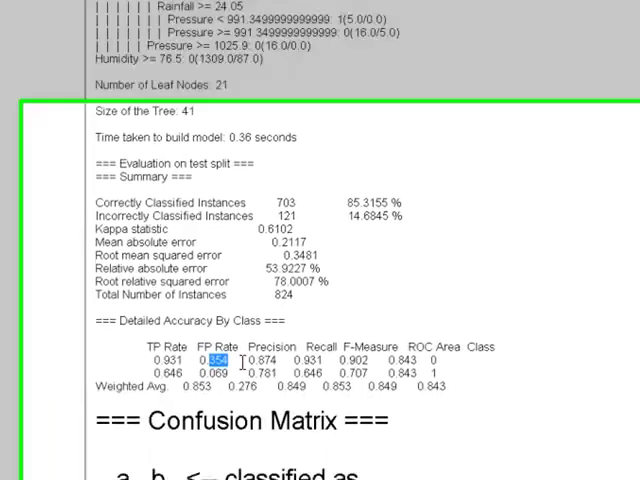
{"action": "scroll", "scroll_direction": "down", "scroll_amount": 3}
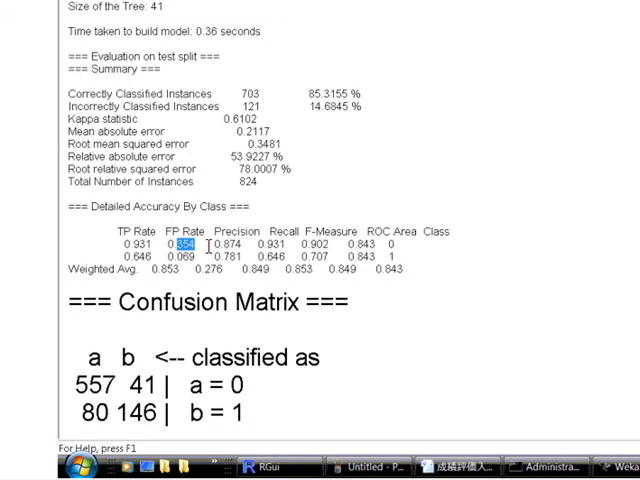